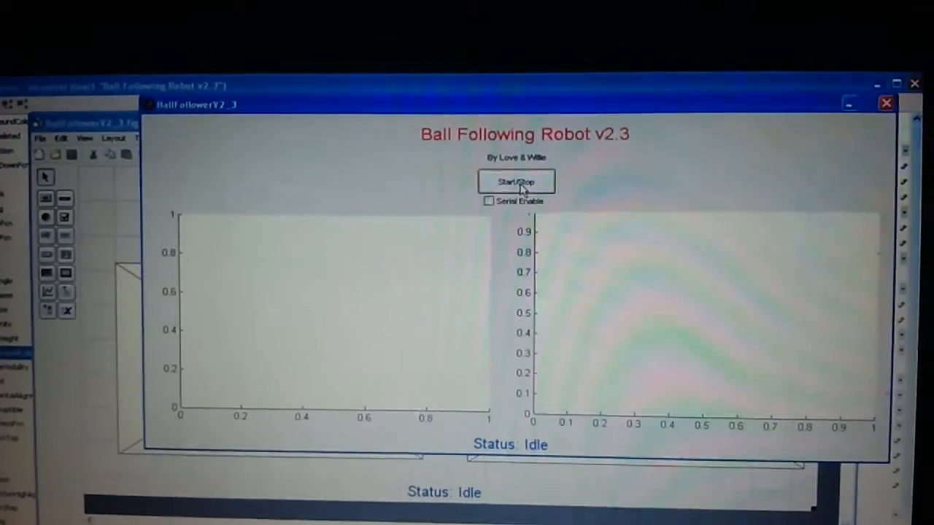
# - Start the webcam preview with the Start/Stop button in BallFollowerV2_3
pyautogui.click(516, 181)
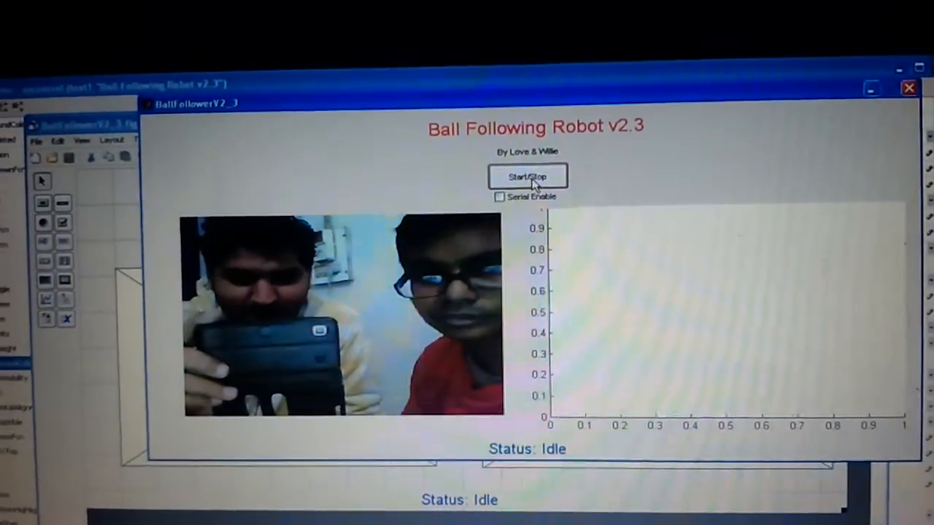
pyautogui.click(527, 177)
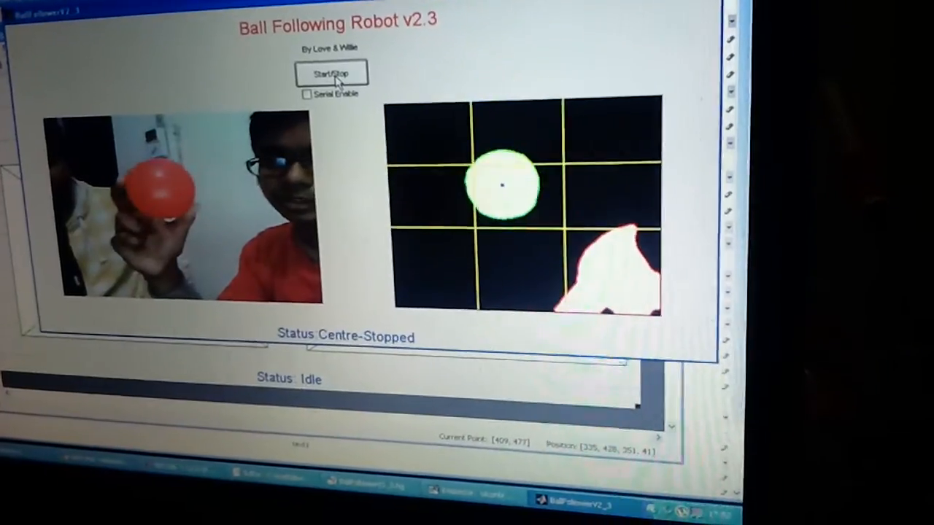
# - Track the red ball into the central grid cell, status reading Centre-Stopped
pyautogui.click(332, 73)
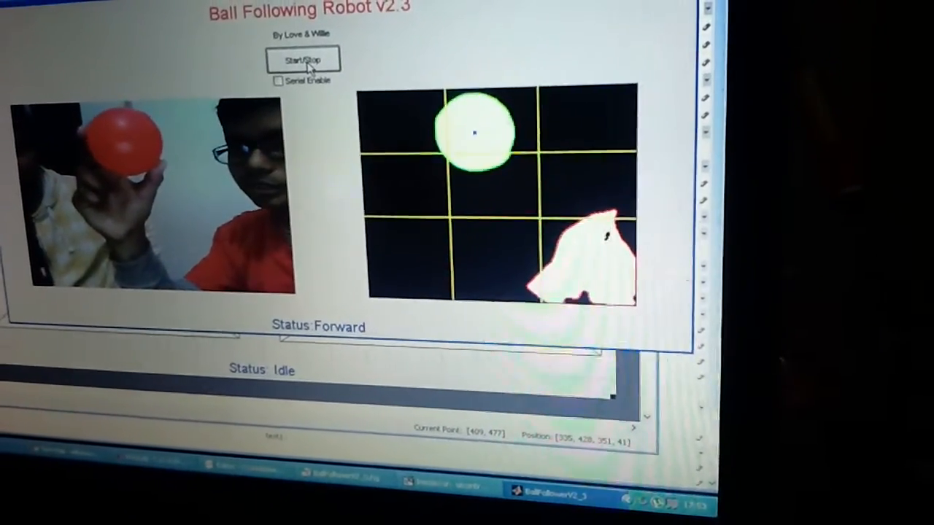
pyautogui.click(303, 59)
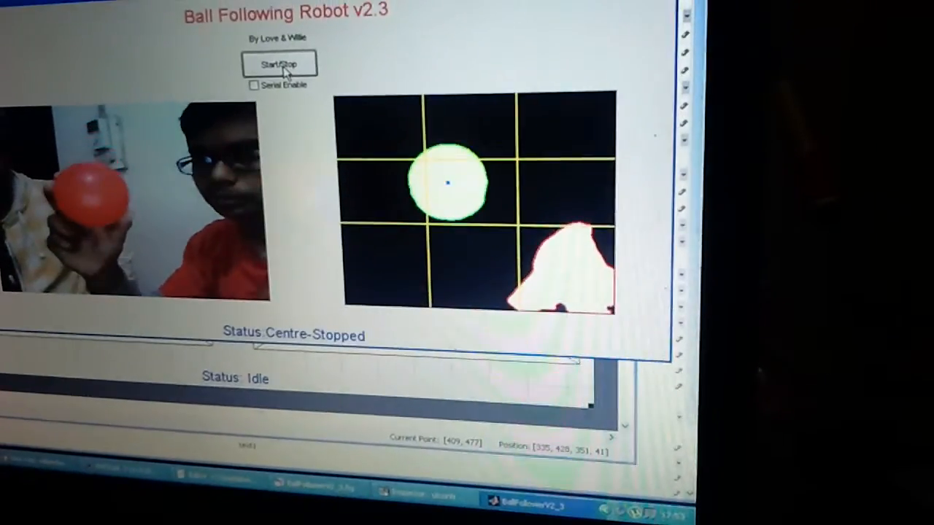